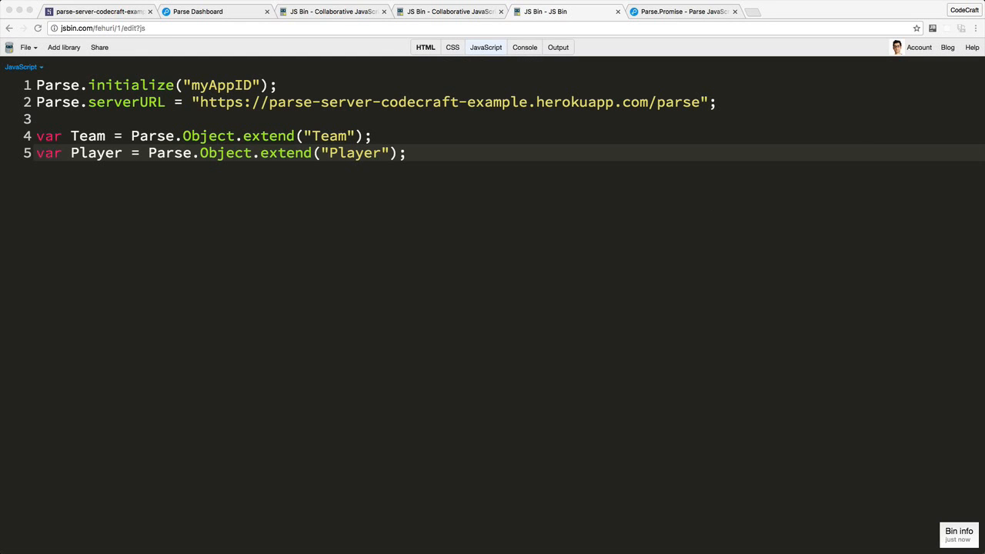
Inspect the Player class position column in Parse Dashboard, leaving the Centre Back value unchanged
click(197, 11)
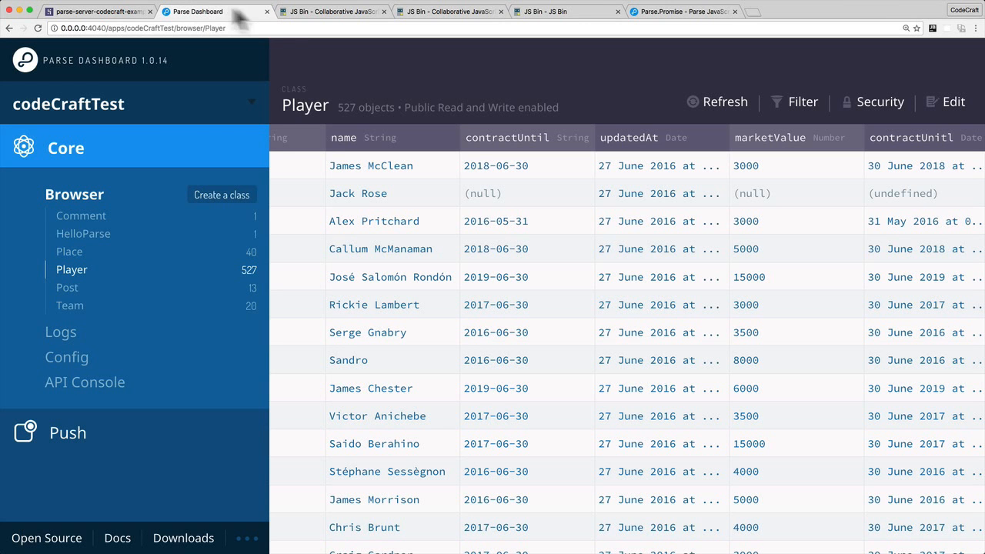
mouse_move(570, 216)
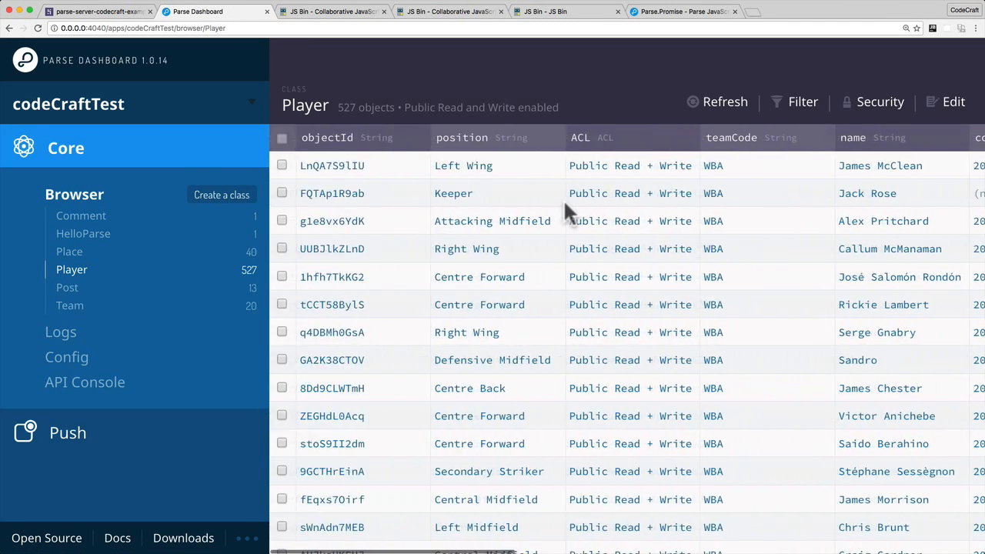
mouse_move(474, 280)
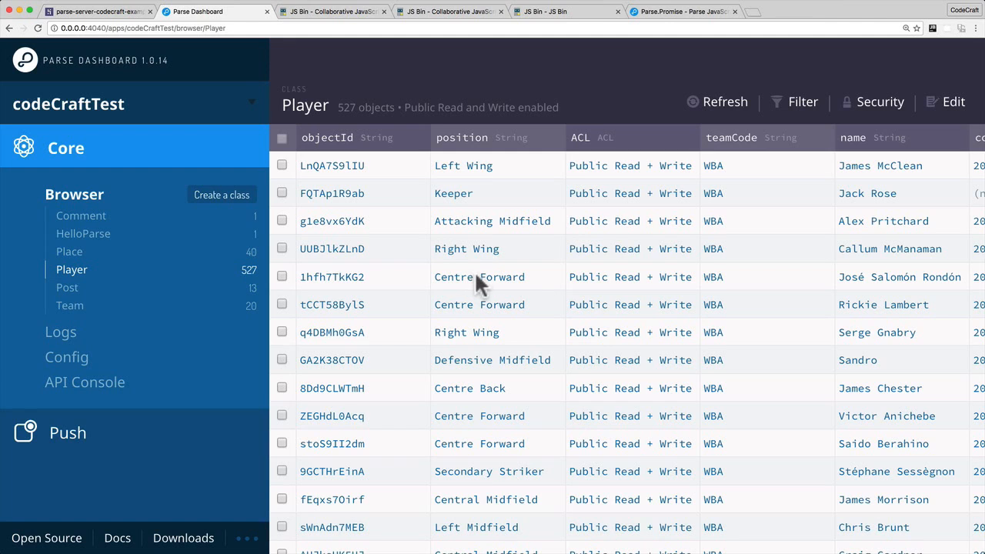
mouse_move(480, 311)
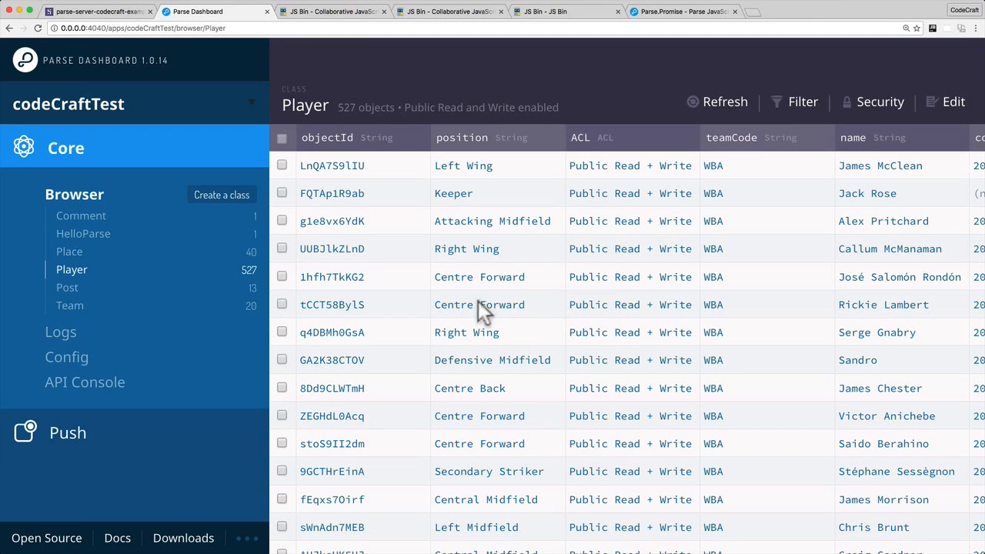
double_click(470, 388)
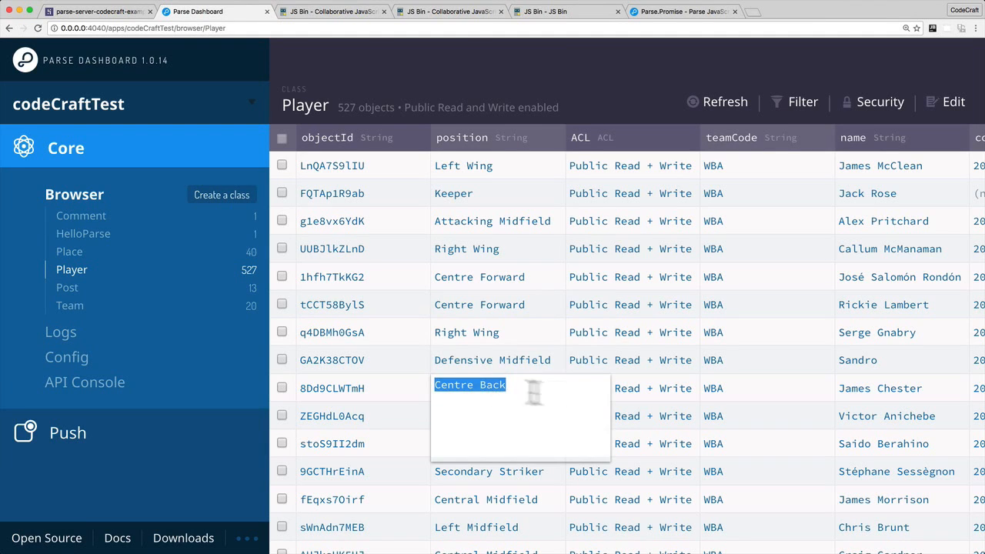
click(631, 360)
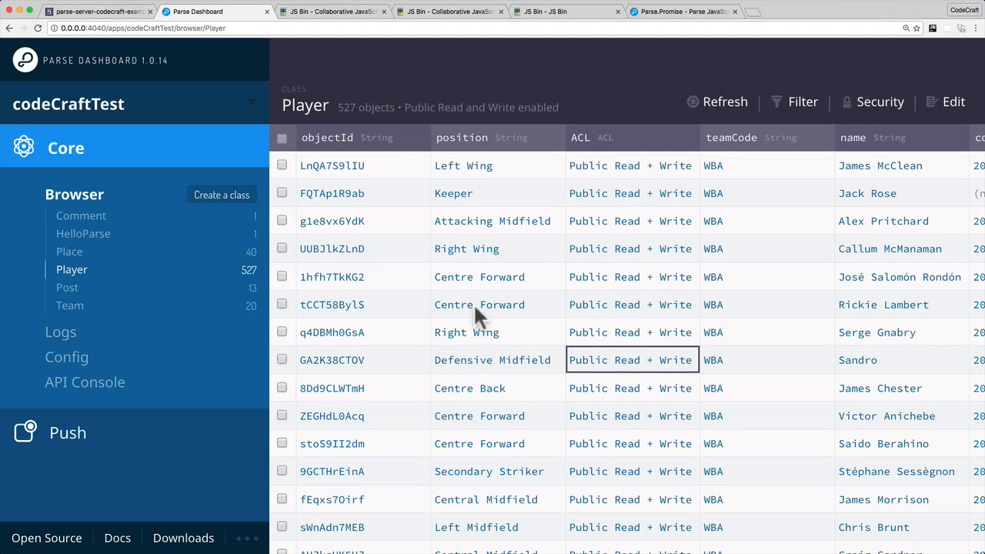
mouse_move(547, 43)
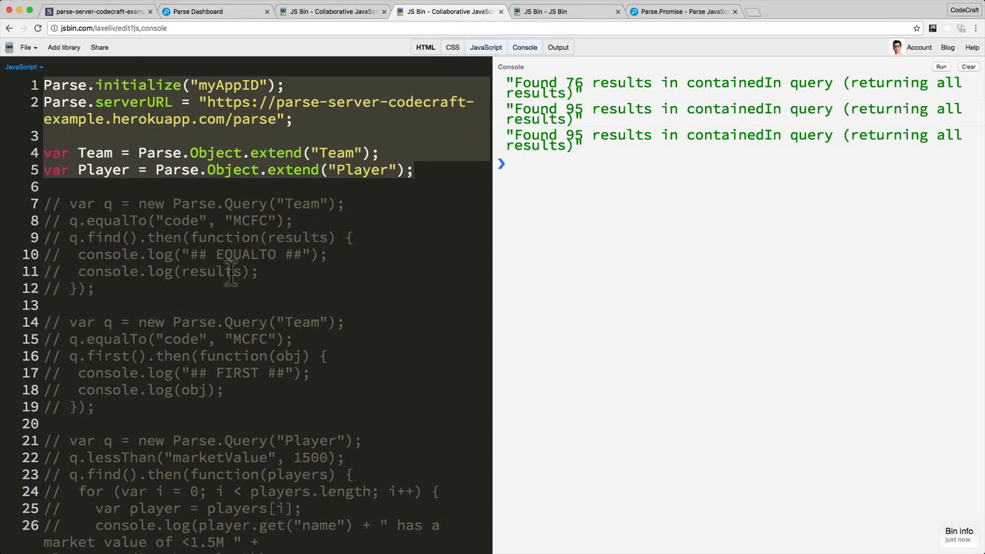
Finish the equalTo condition filtering position to 'Centre Forward' in the new bin
scroll(down, 3)
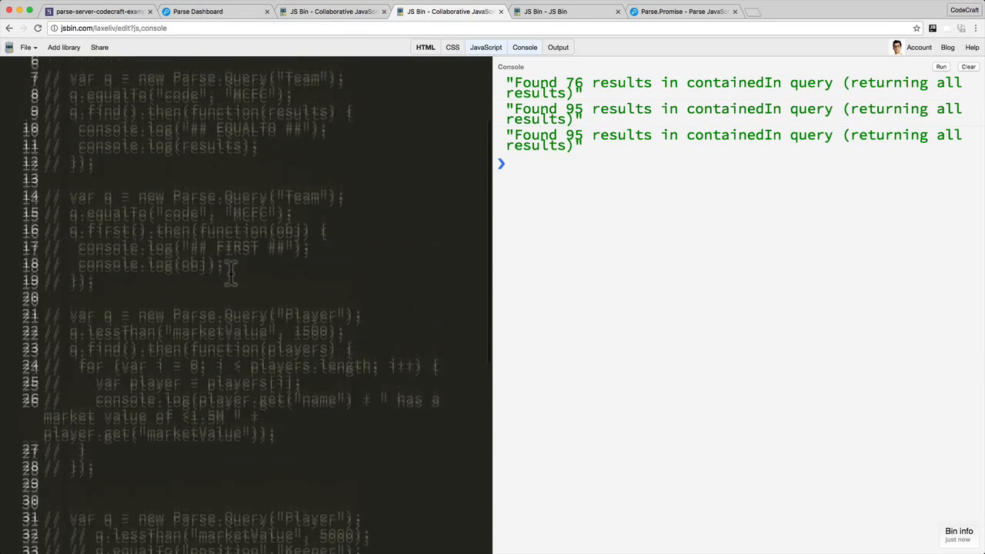
scroll(down, 3)
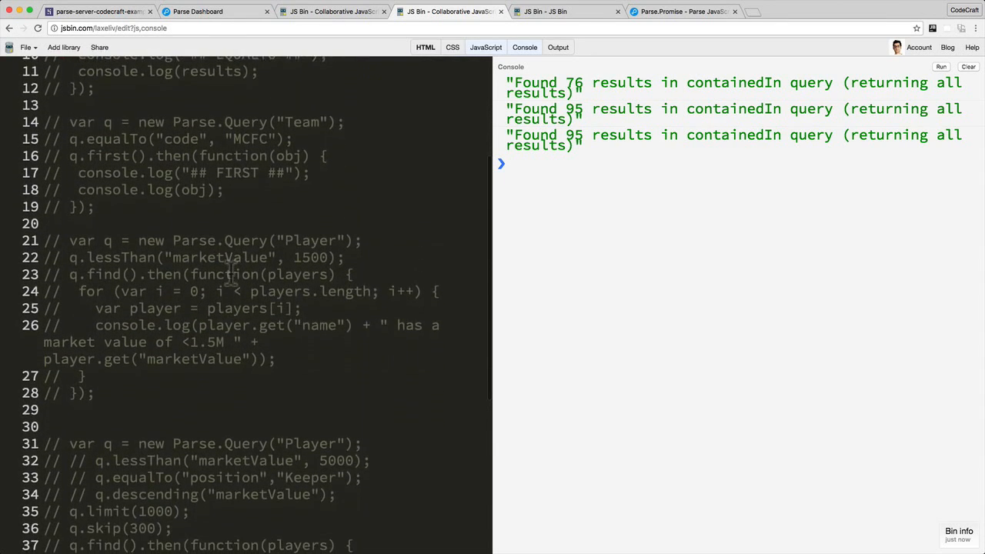
scroll(down, 3)
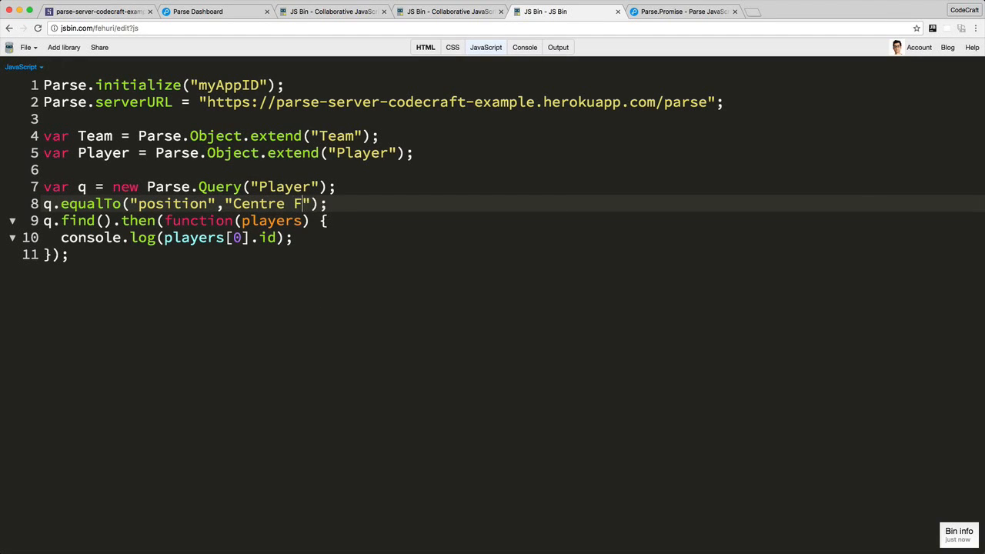
text(orward)
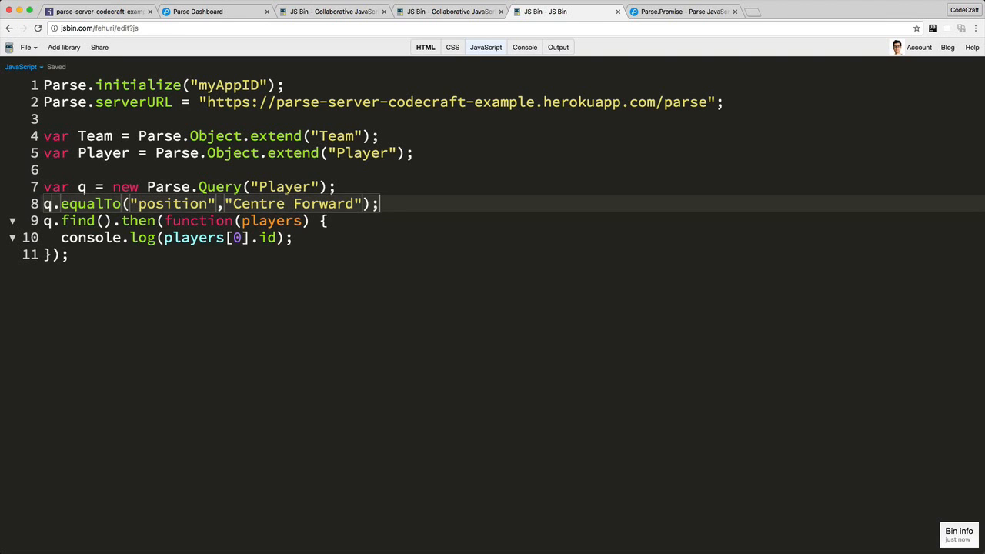
Verify position names in the Dashboard and leave the Centre Back equalTo line commented out
click(216, 11)
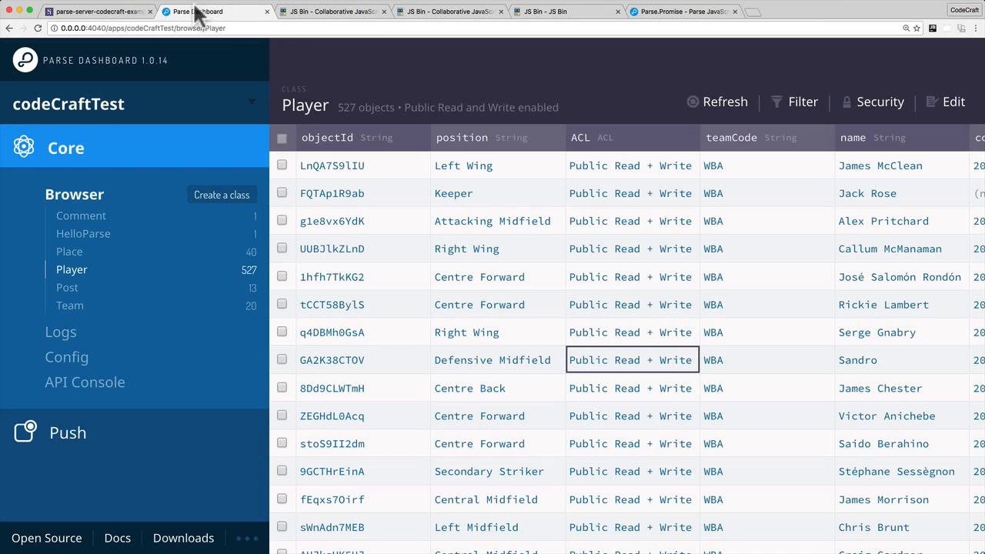
click(497, 388)
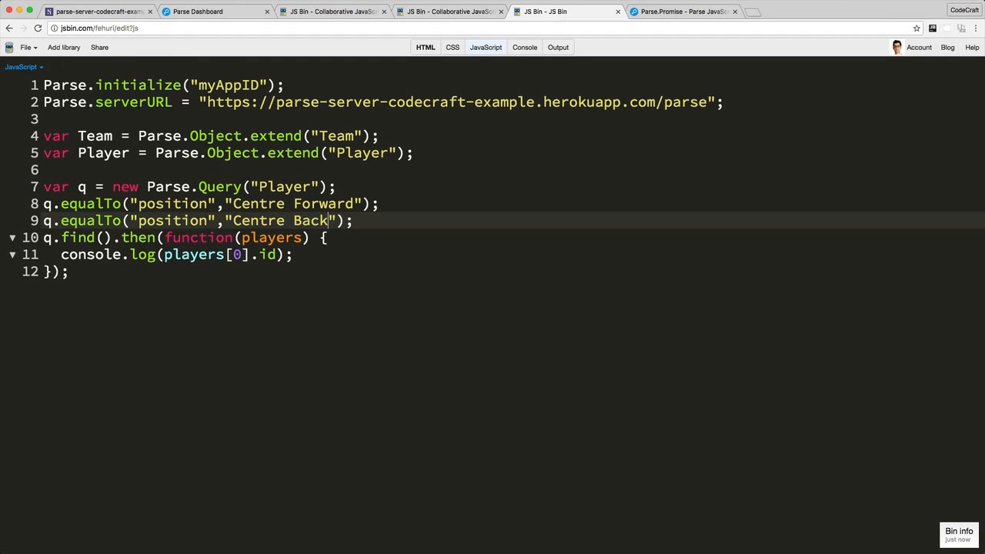
click(216, 10)
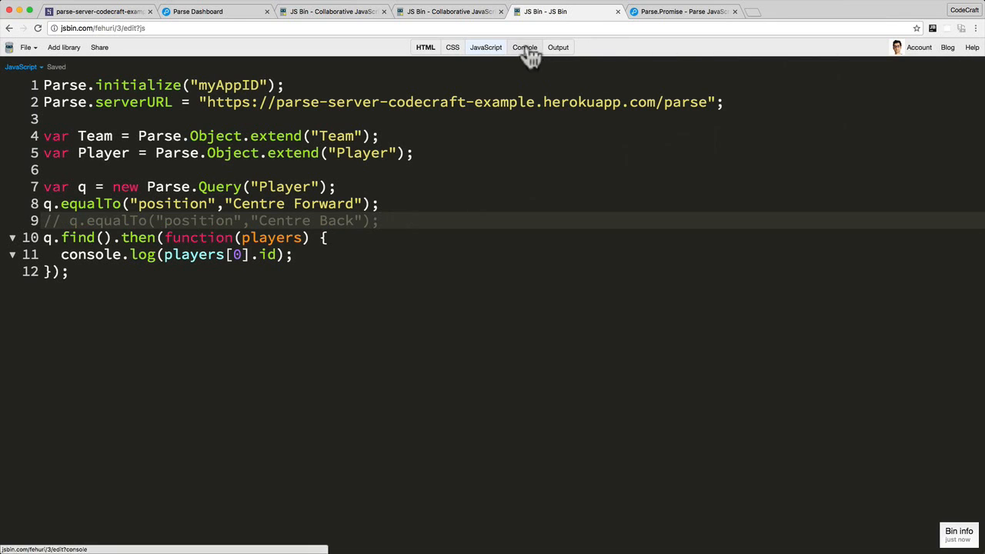
Log players.length instead of players[0].id and run, giving 76 for Centre Forward
click(524, 46)
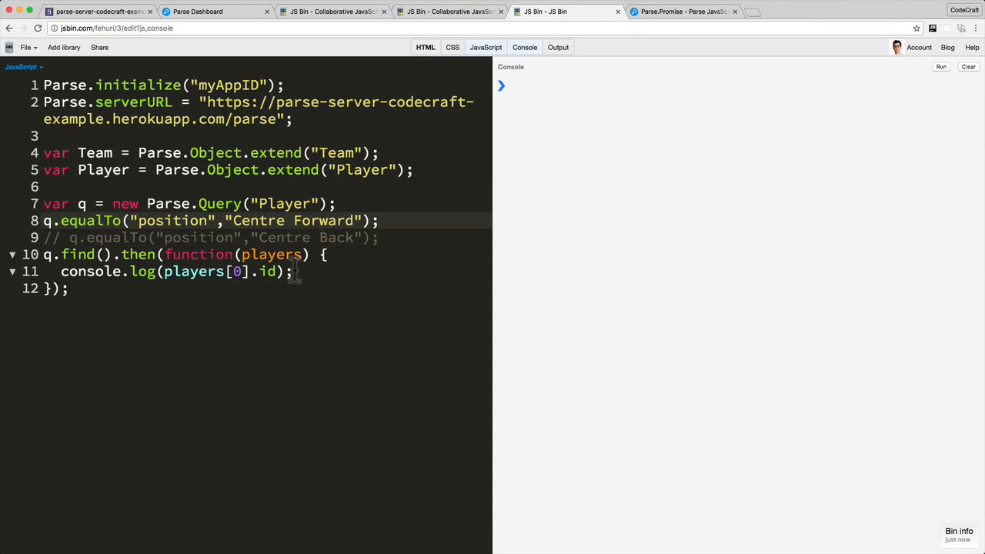
double_click(271, 255)
text(le)
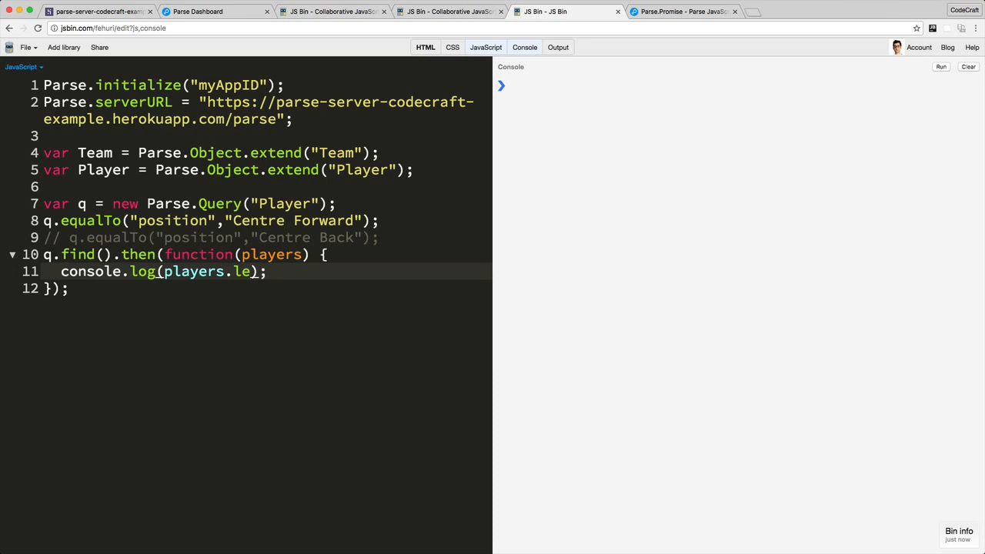
text(ngth)
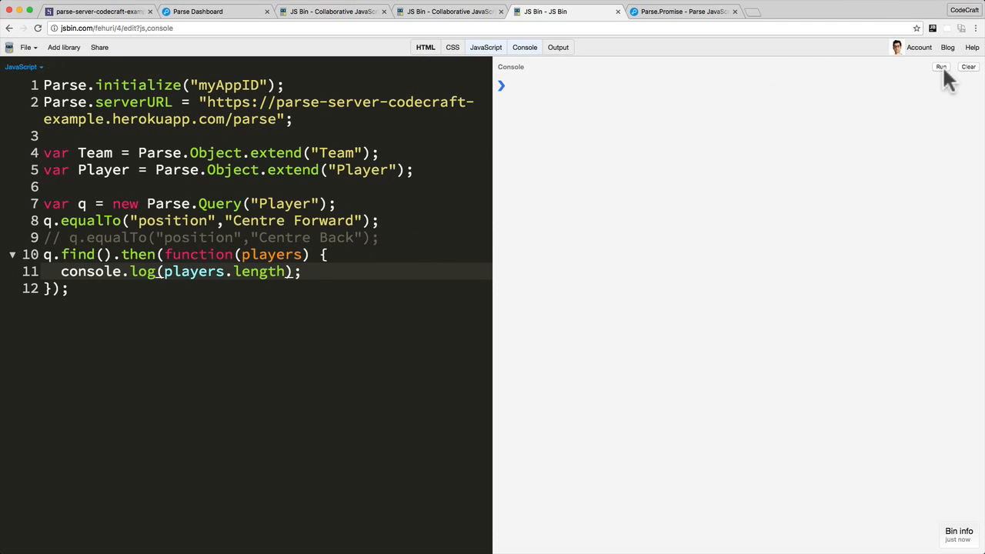
click(941, 66)
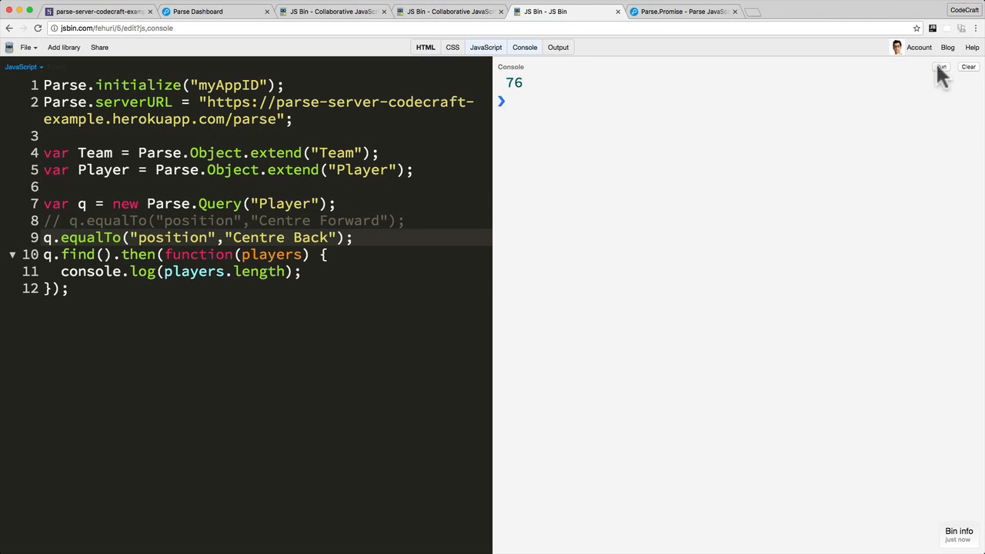
Re-run with the Centre Back condition and then both conditions, logging 95 each time
click(940, 66)
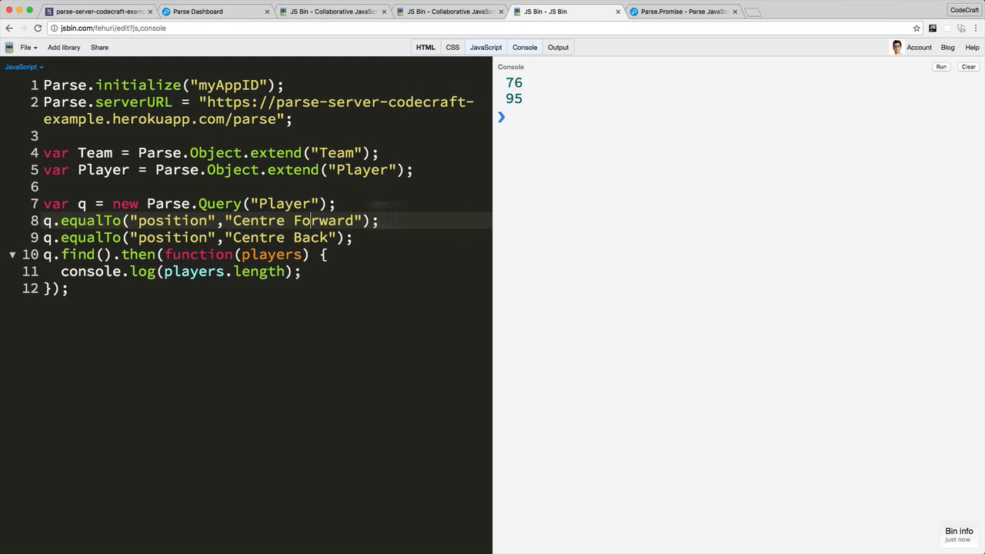
click(940, 66)
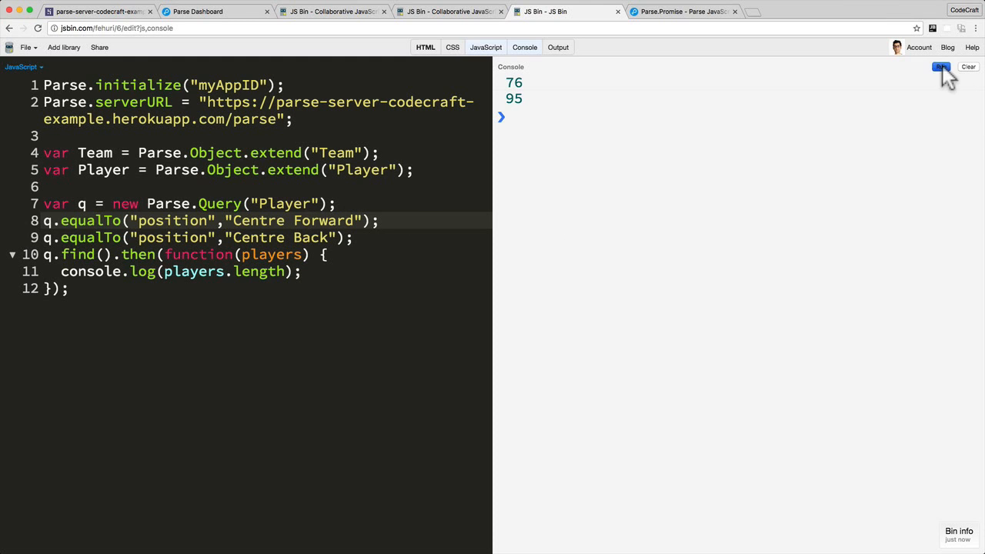
click(940, 66)
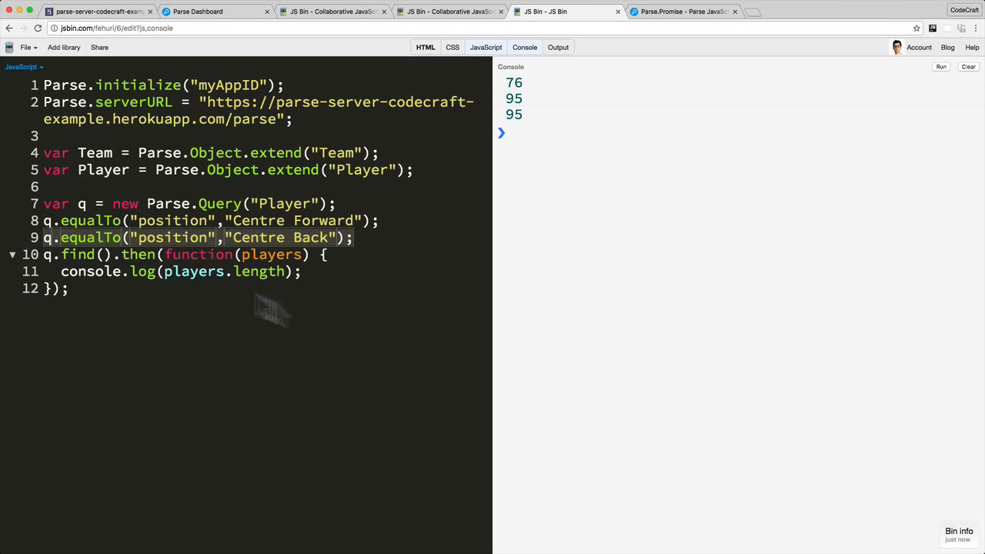
mouse_move(391, 240)
text(c)
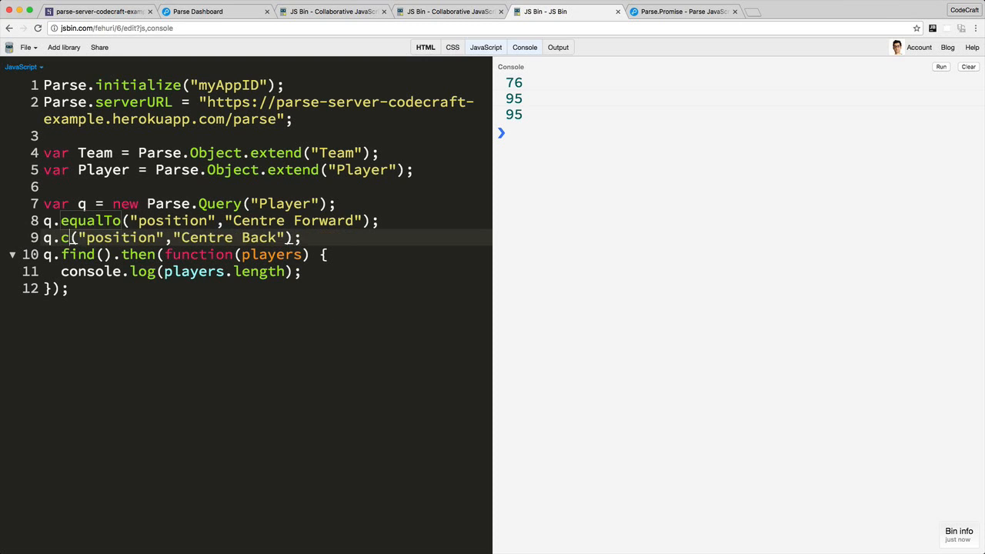
Replace equalTo with containedIn on position using the list ["Centre Back", "Centre Forward"]
text(ontainedIn)
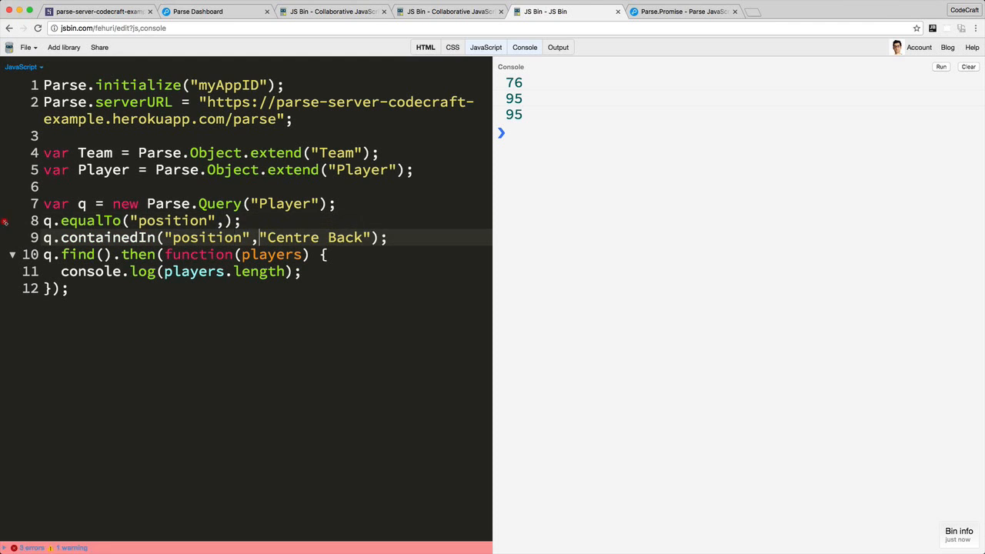
text([])
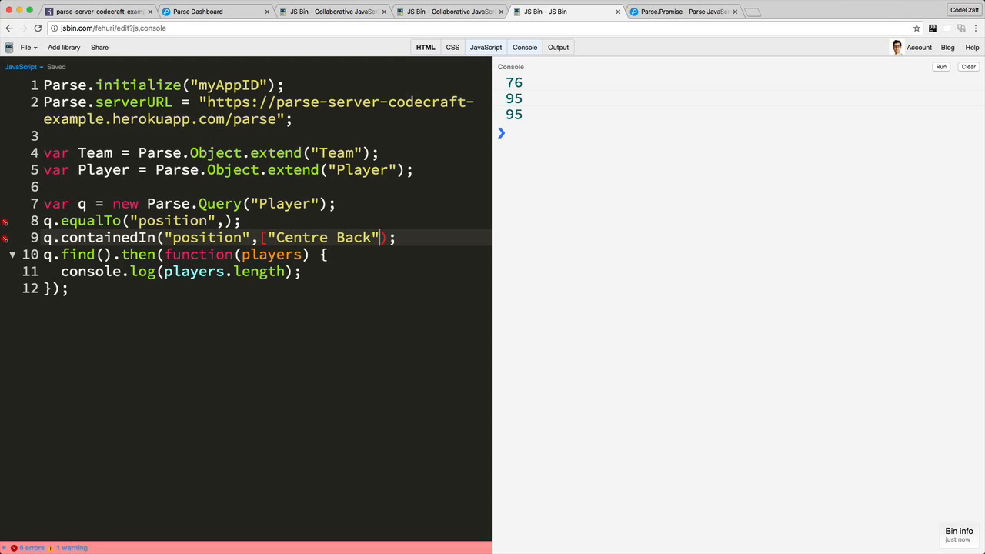
text(, "Centre Forward"])
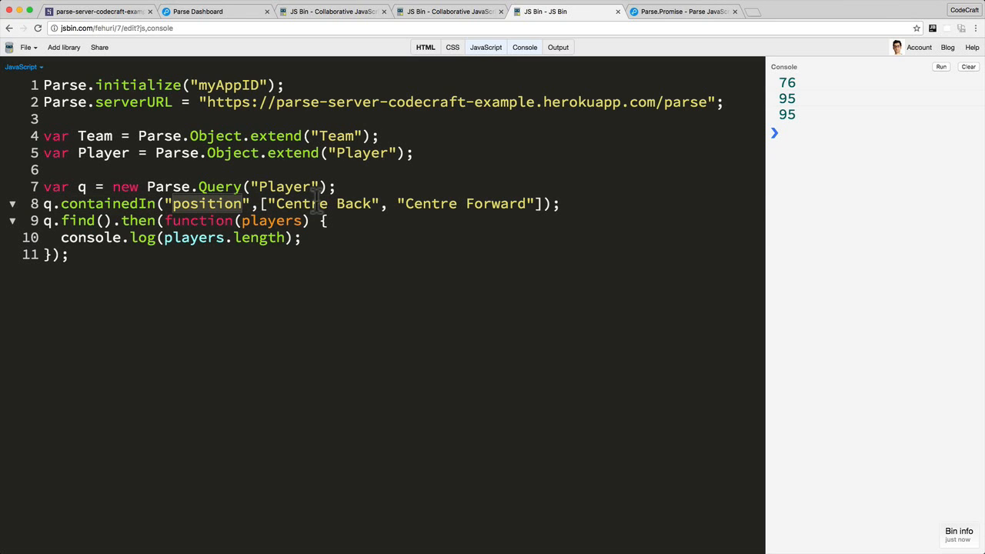
double_click(300, 203)
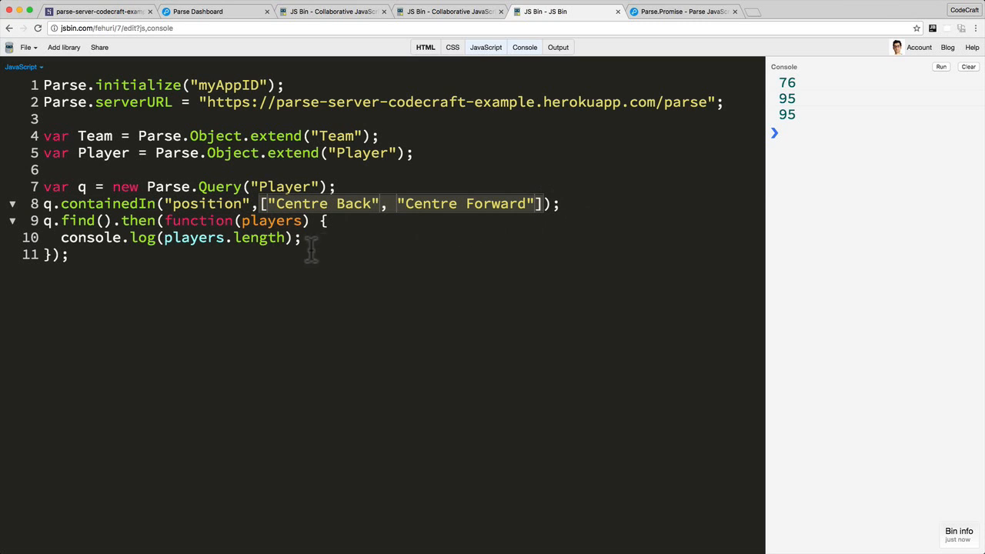
Add q.limit(1000) to the containedIn query and re-run, logging 171 players
click(968, 67)
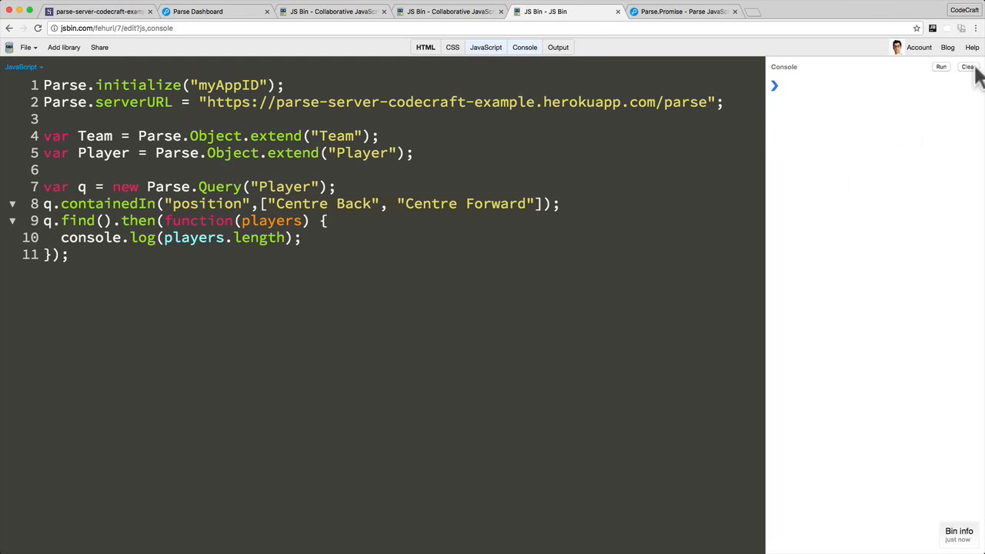
click(940, 66)
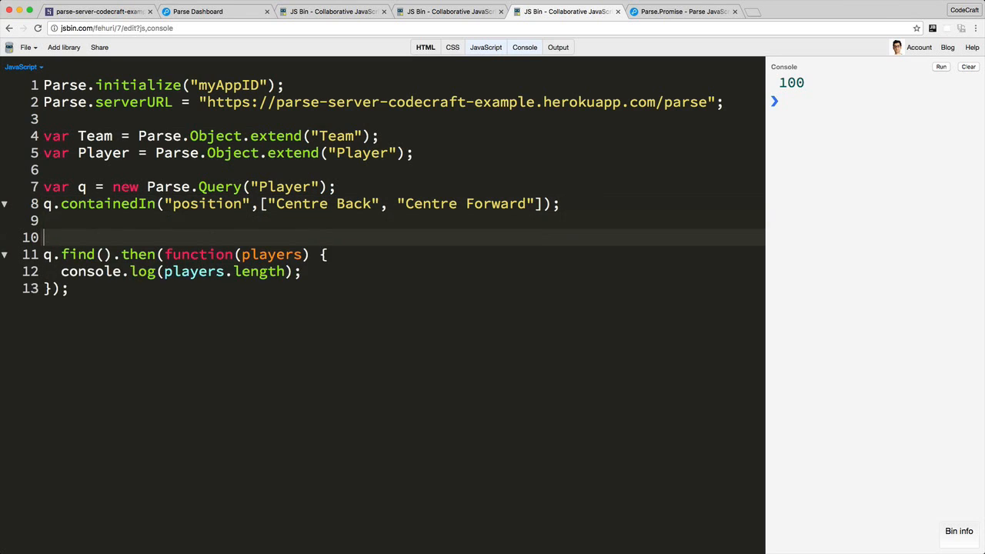
text(q.limit())
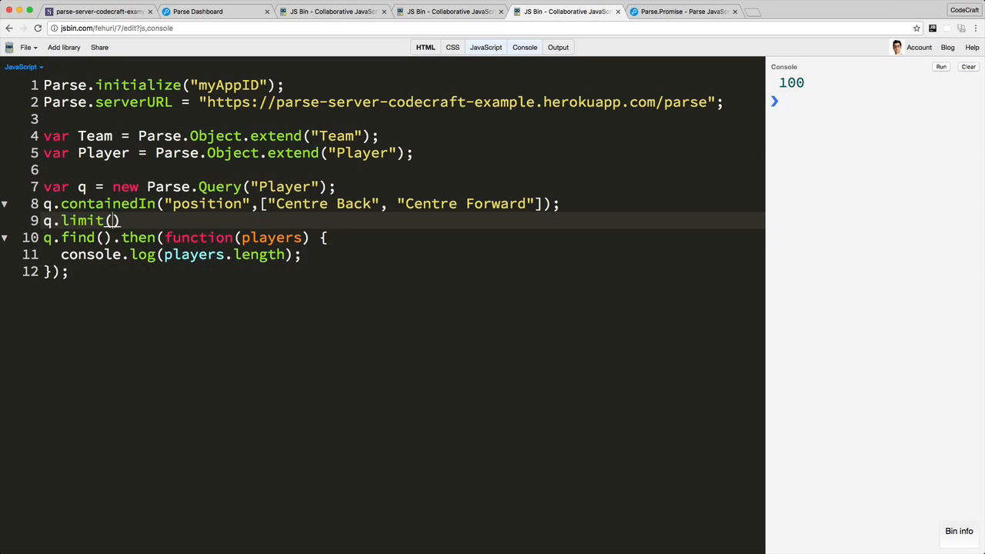
text(1000)
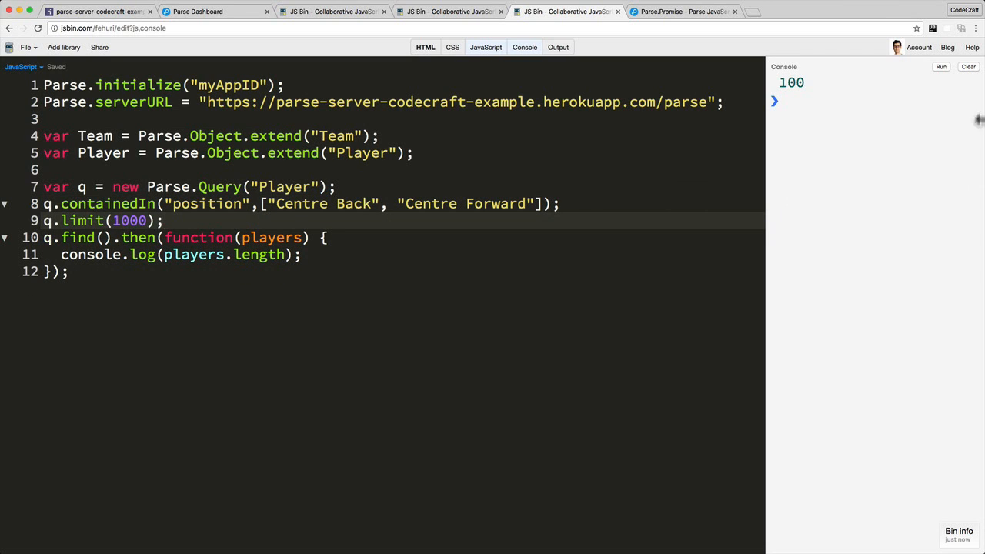
click(940, 67)
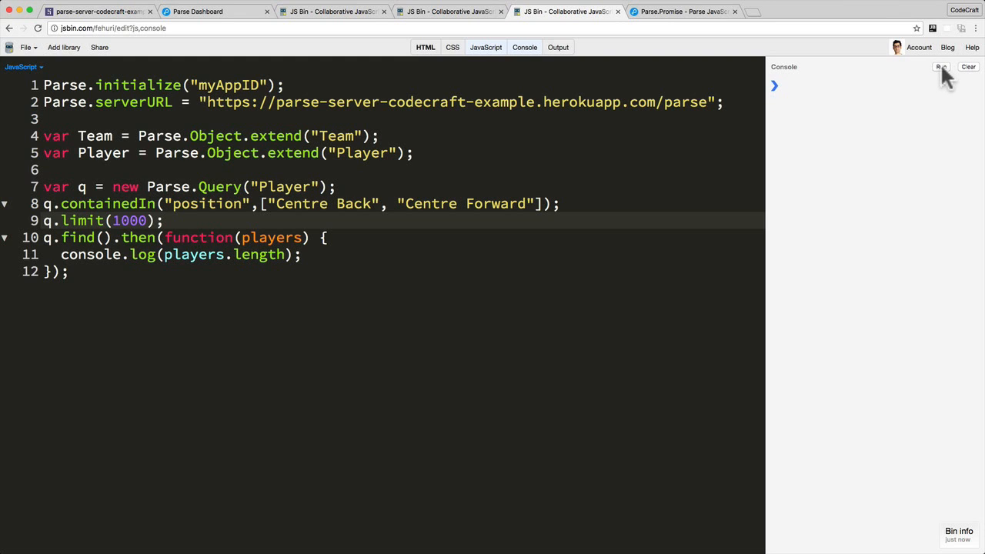
click(941, 67)
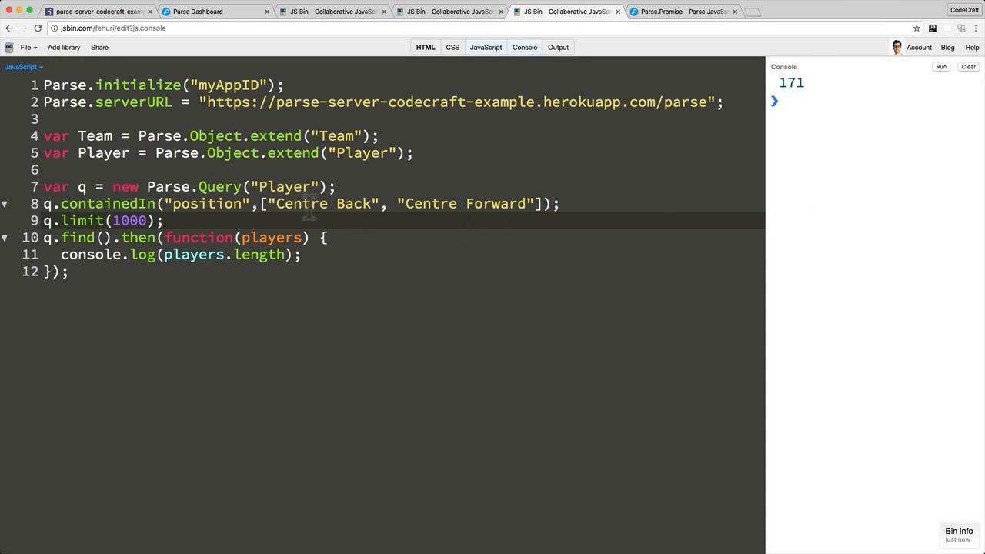
double_click(495, 203)
text(notC)
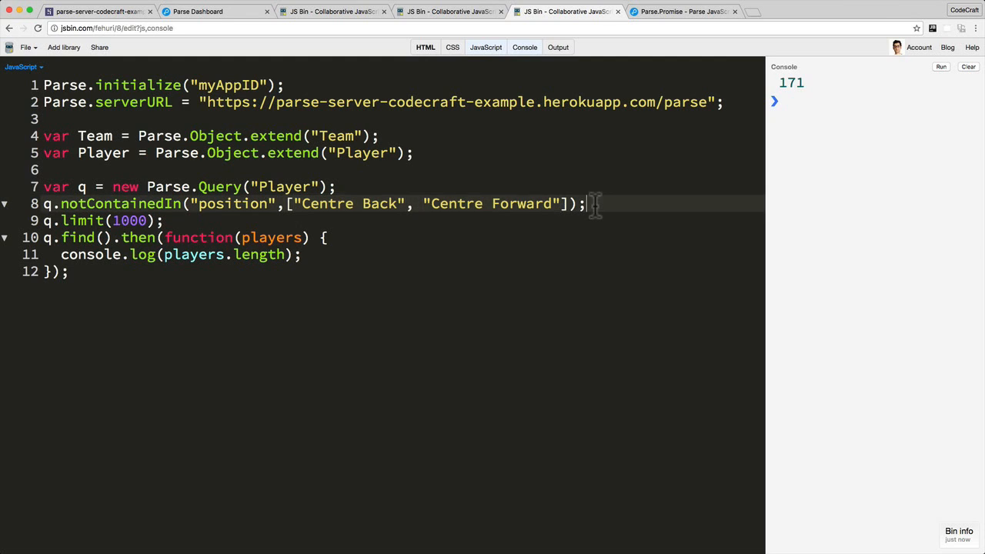
Run the notContainedIn query with limit 1000, logging 356 players
click(968, 66)
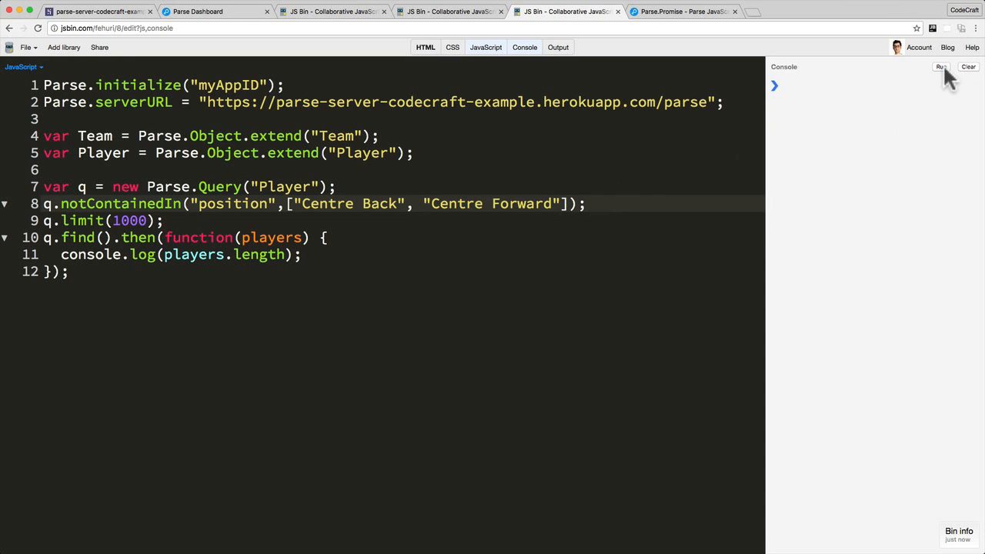
click(940, 66)
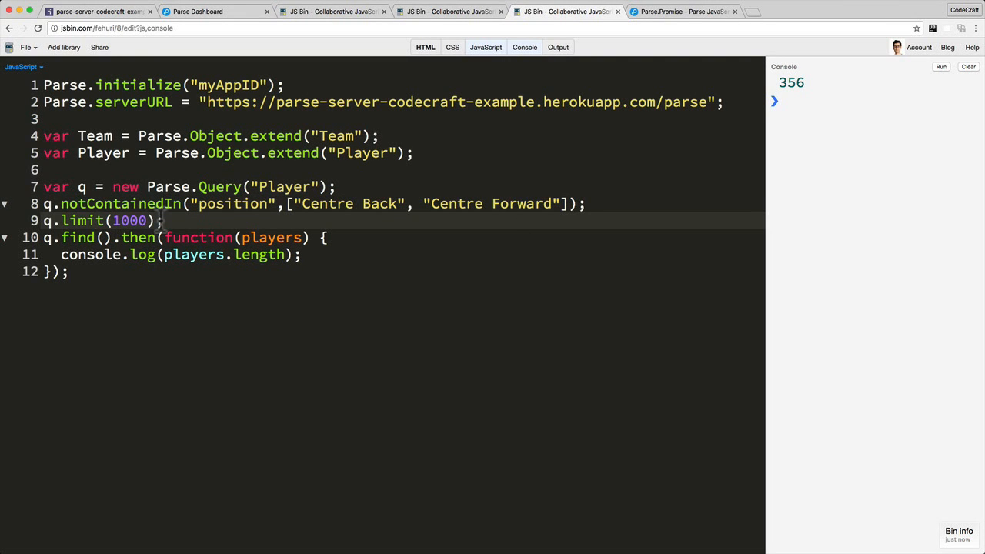
double_click(129, 222)
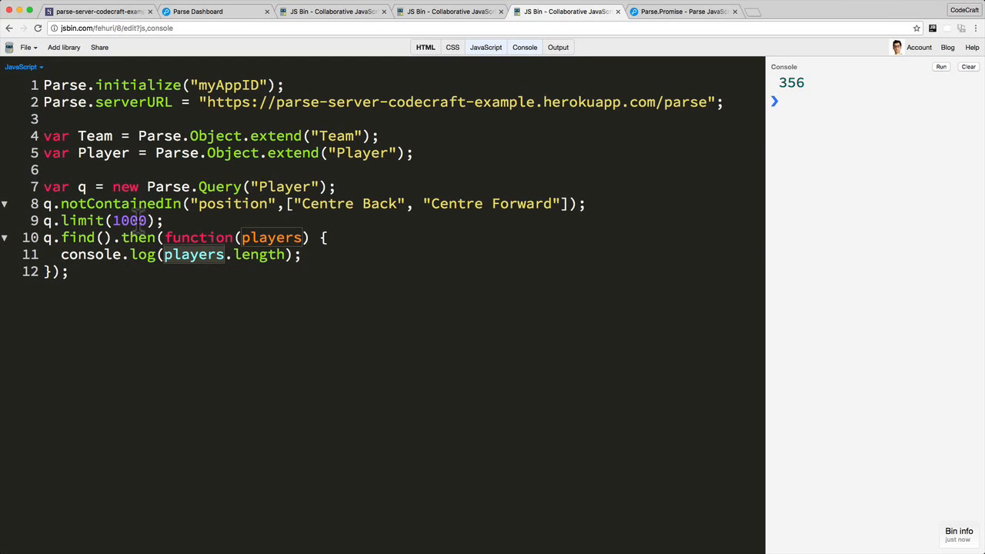
click(135, 222)
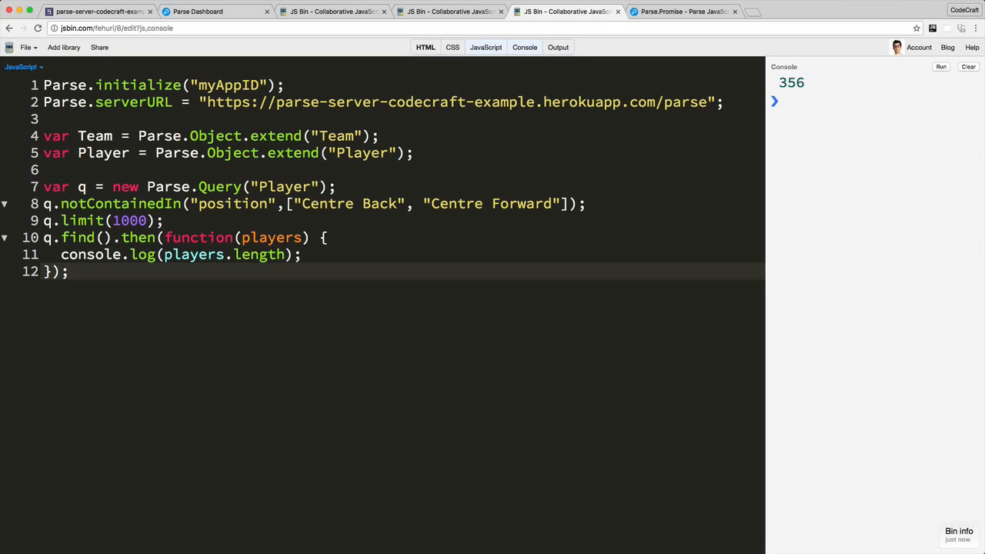
mouse_move(120, 267)
text(c)
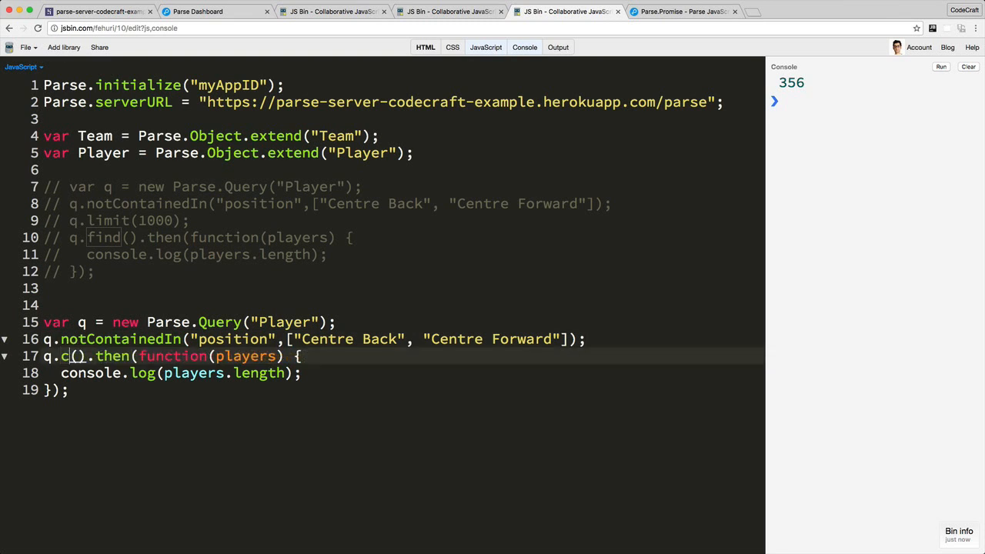
Duplicate the query as a count() version whose callback logs count directly
text(ount)
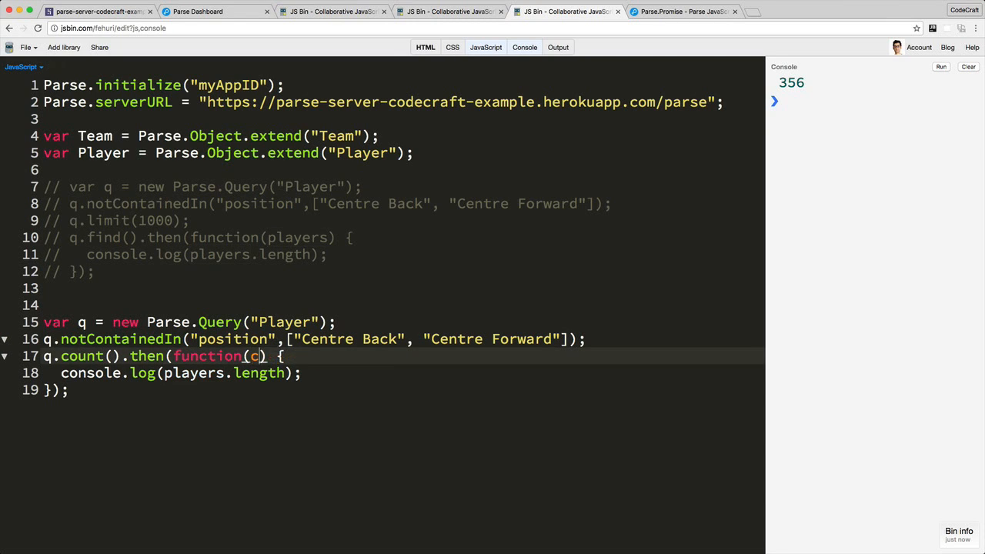
text(ount)
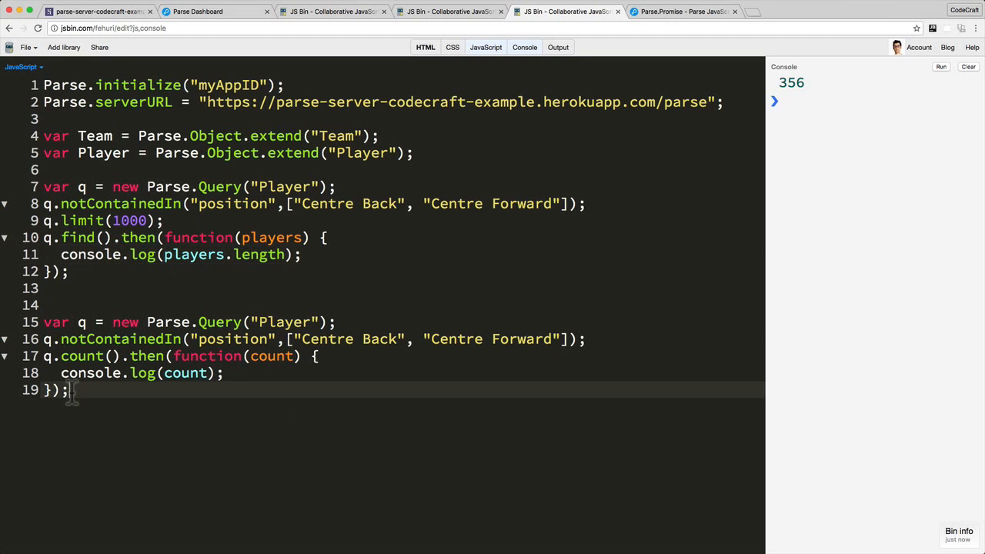
double_click(82, 355)
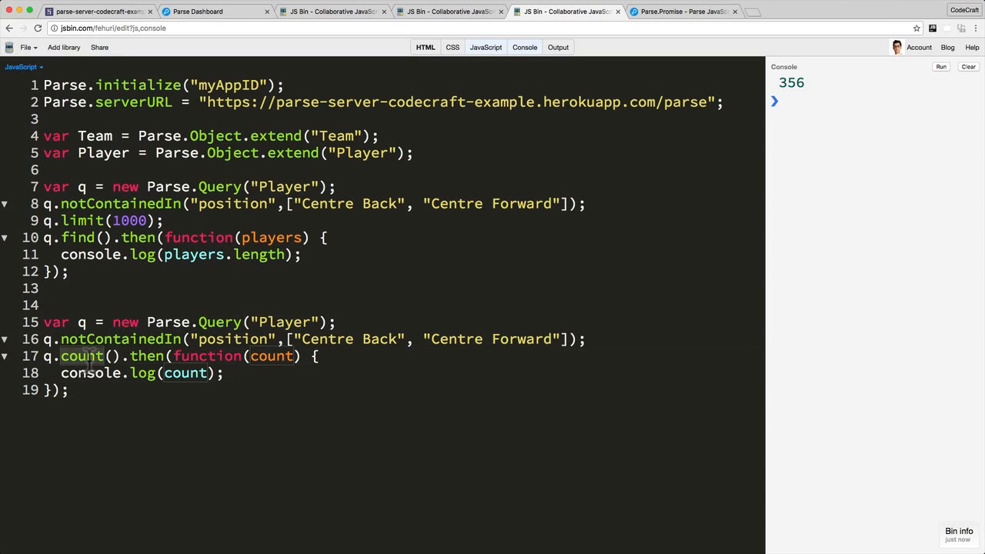
mouse_move(270, 356)
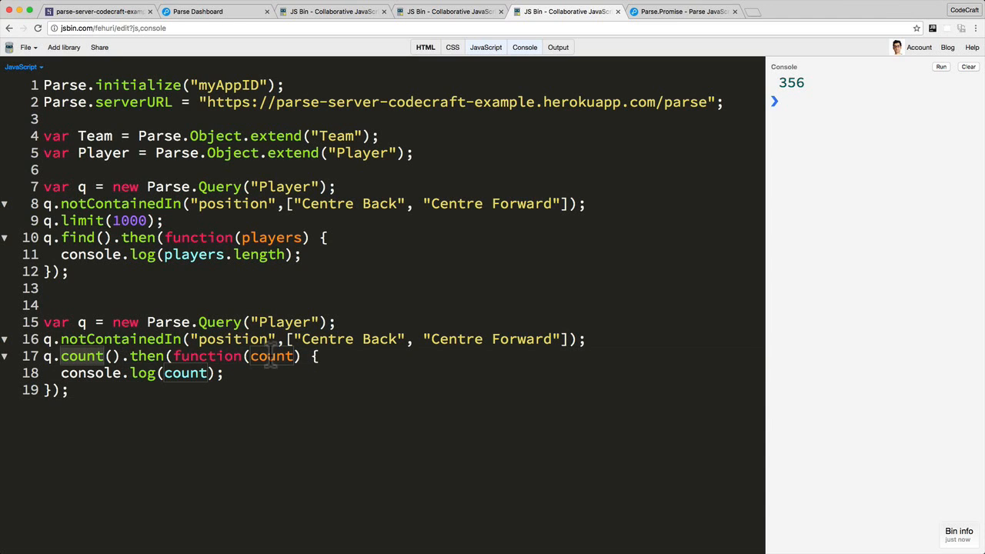
double_click(271, 355)
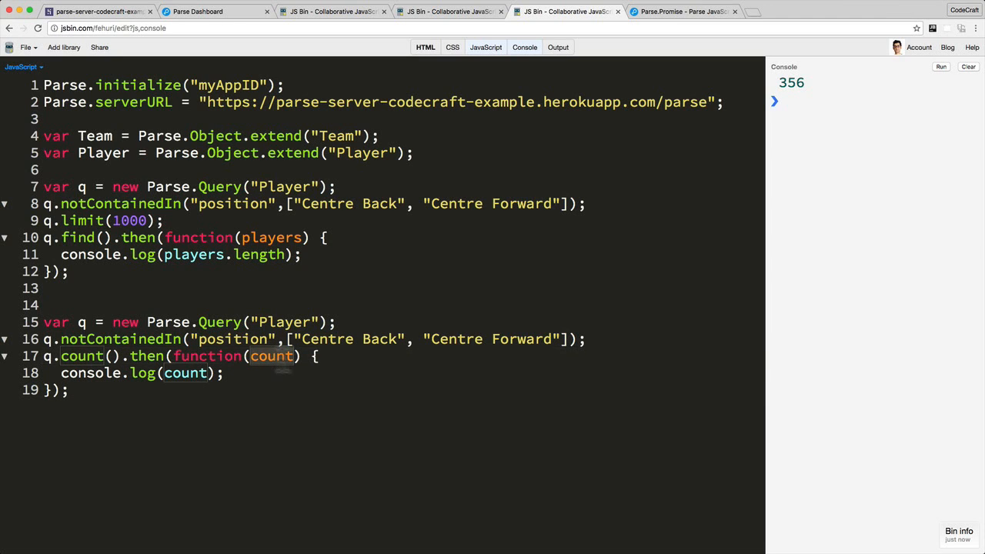
mouse_move(243, 382)
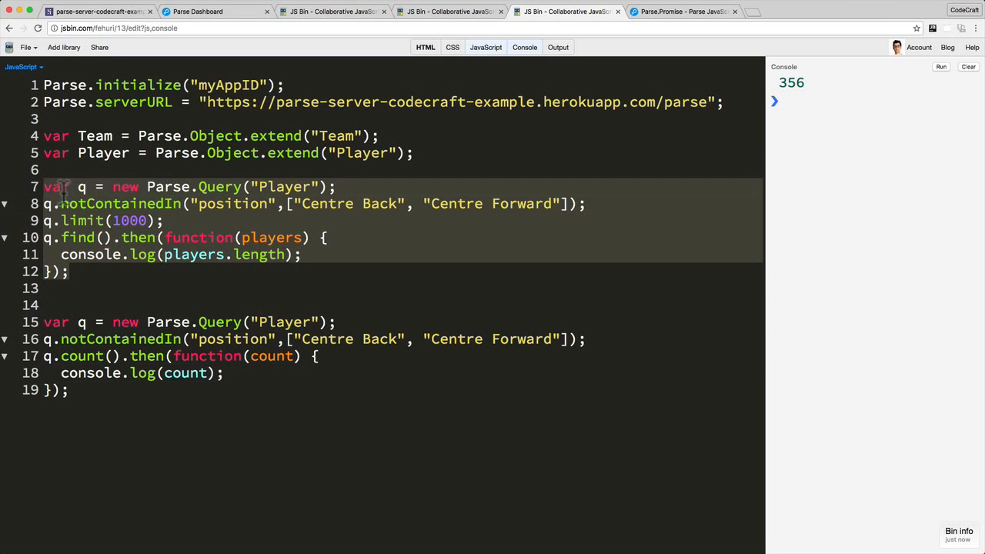
Run both the find and count queries, each logging 356 in the console
click(968, 67)
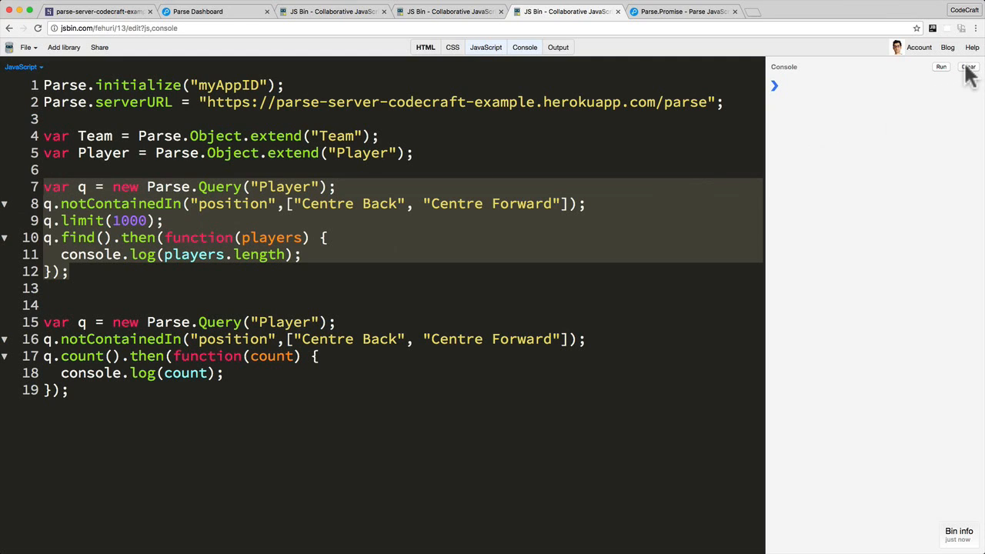
click(941, 68)
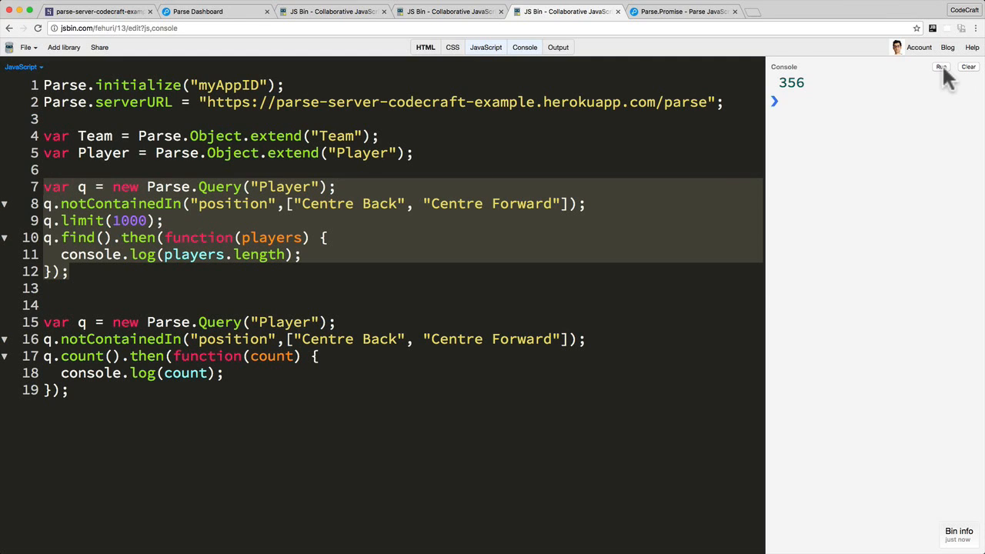
click(940, 66)
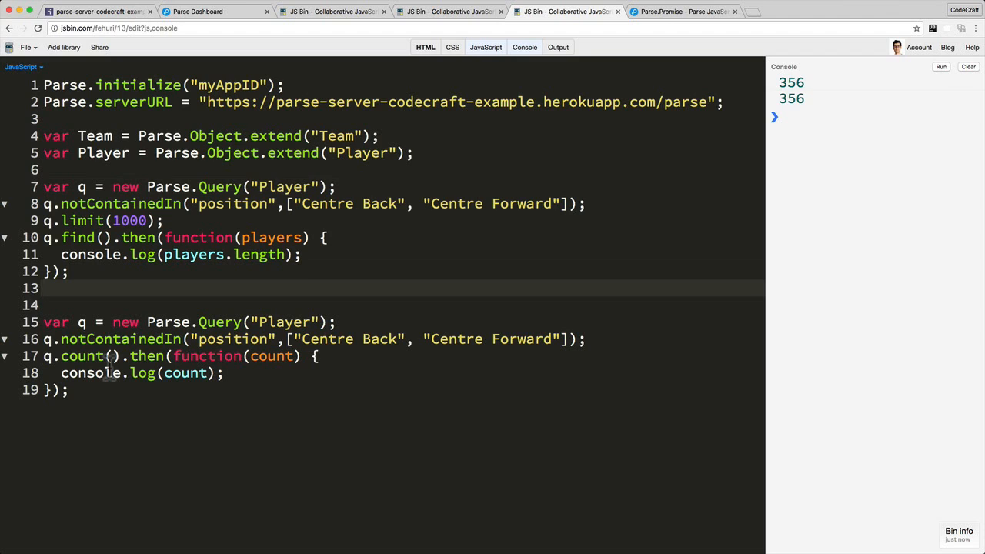
click(44, 287)
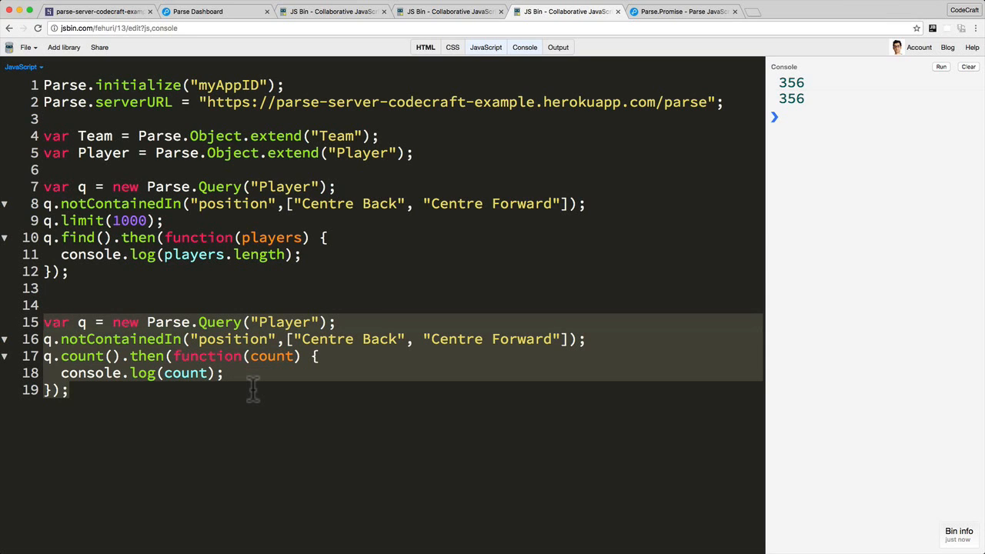
mouse_move(147, 267)
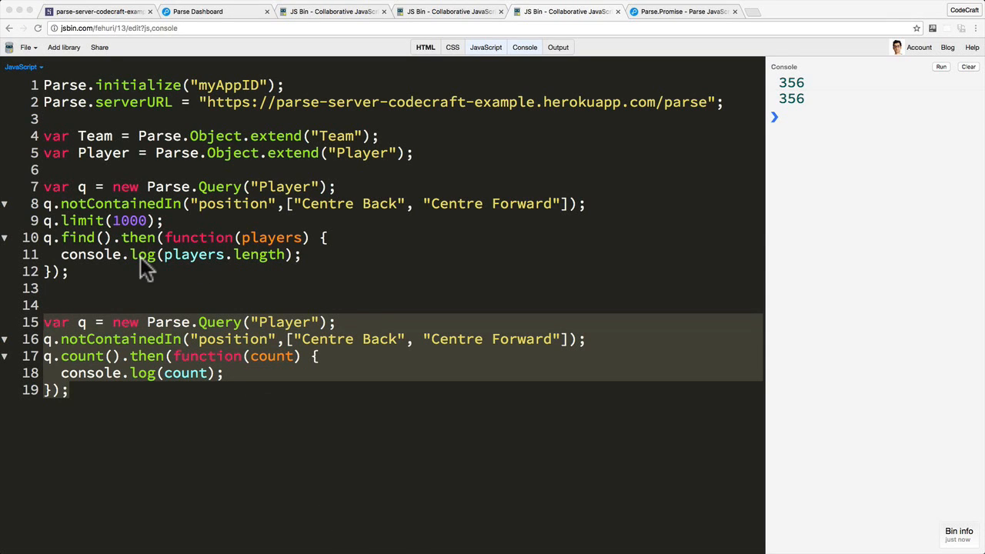
click(70, 271)
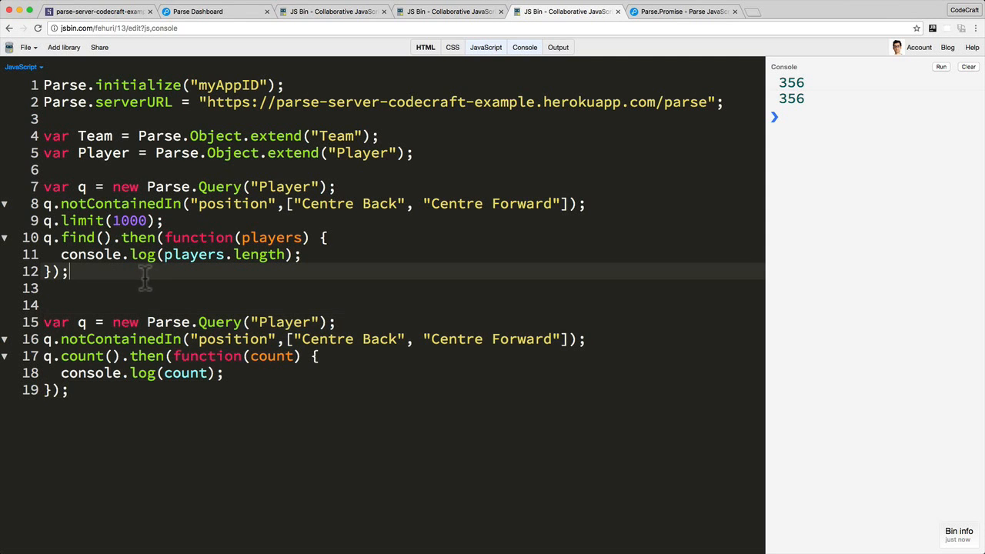
double_click(81, 356)
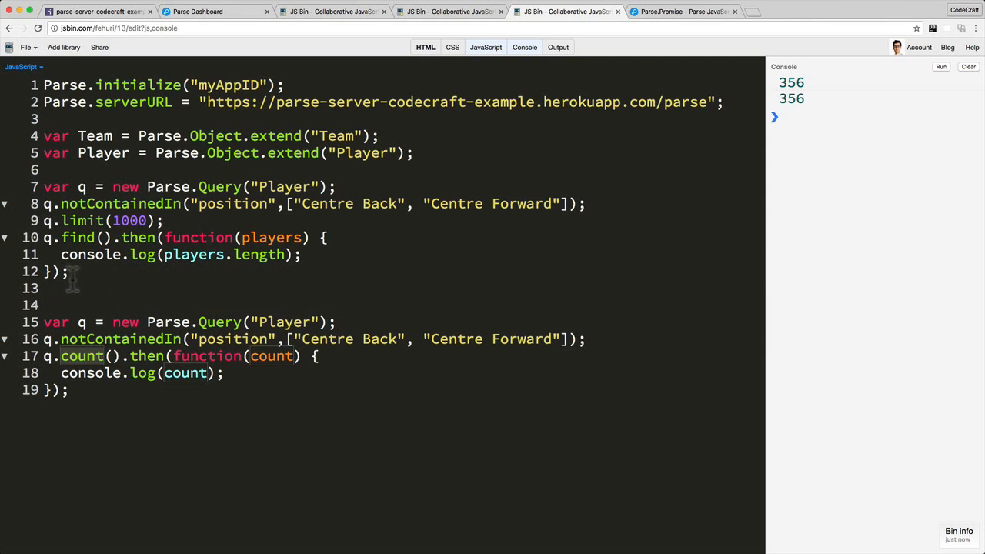